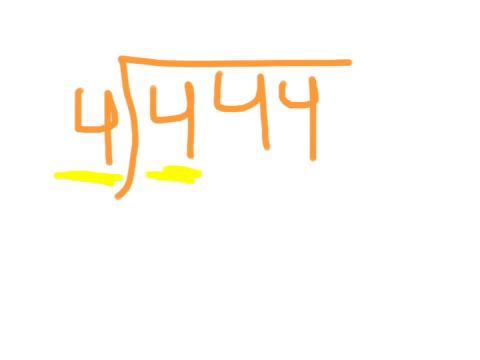
Erase the earlier 444 ÷ 4 problem, leaving a blank white canvas
{"action": "left_click_drag", "start_coordinate": [180, 50], "coordinate": [176, 4]}
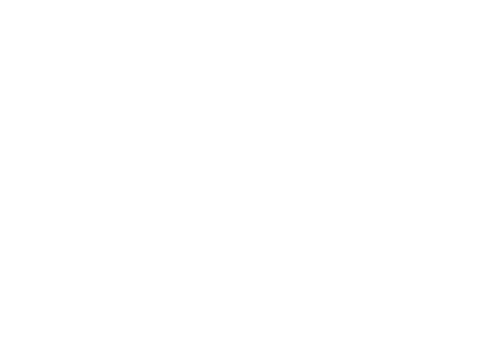
Draw the green divisor 6 with bracket, the dividend 678, and underline the divisor and first 6
{"action": "left_click_drag", "start_coordinate": [82, 68], "coordinate": [70, 144]}
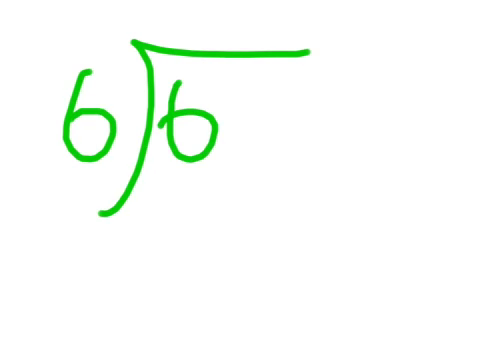
{"action": "type", "text": "78"}
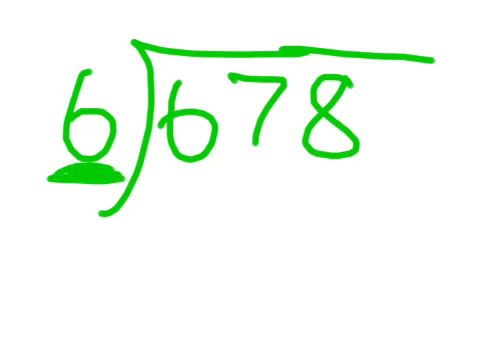
{"action": "left_click_drag", "start_coordinate": [156, 188], "coordinate": [204, 188]}
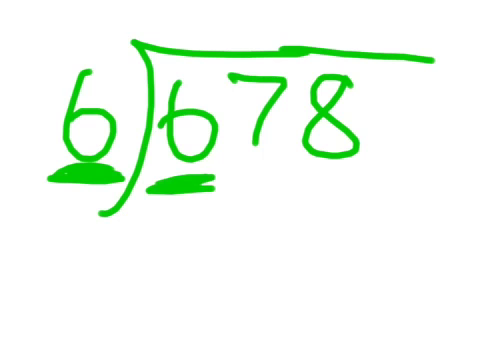
Circle the 8 of 678 in green and add a yellow highlight under the divisor 6
{"action": "left_click_drag", "start_coordinate": [182, 4], "coordinate": [184, 36]}
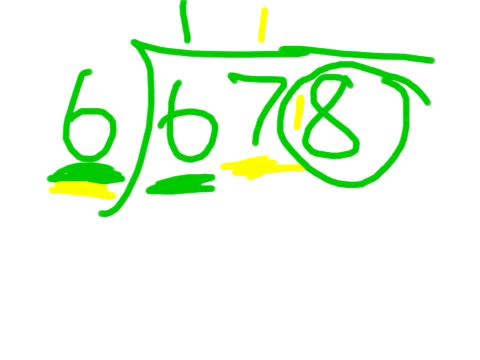
{"action": "left_click_drag", "start_coordinate": [50, 196], "coordinate": [110, 204]}
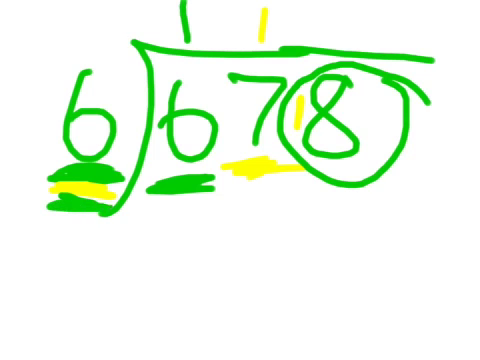